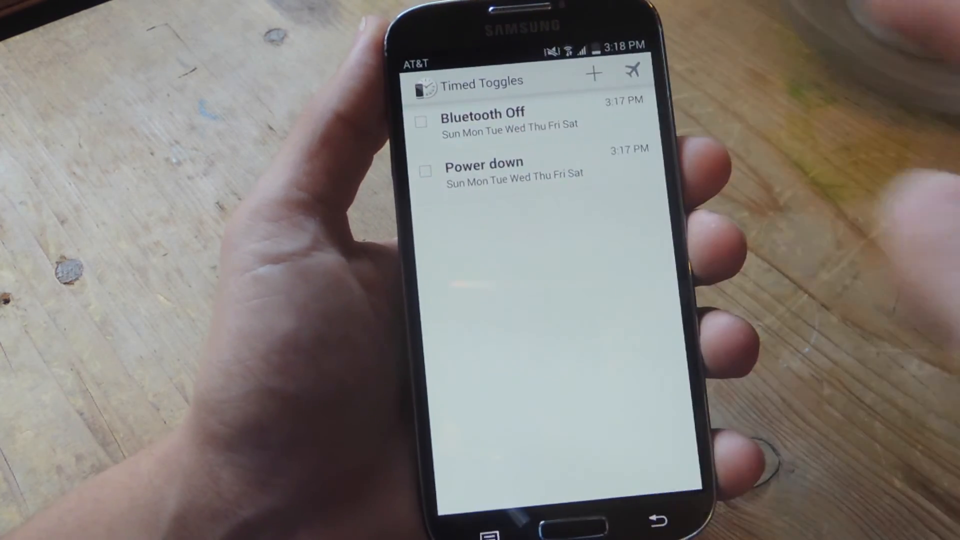
- Open the Bluetooth Off task to show its days, 3:17 PM run time and last run
{"action": "left_click", "coordinate": [490, 122]}
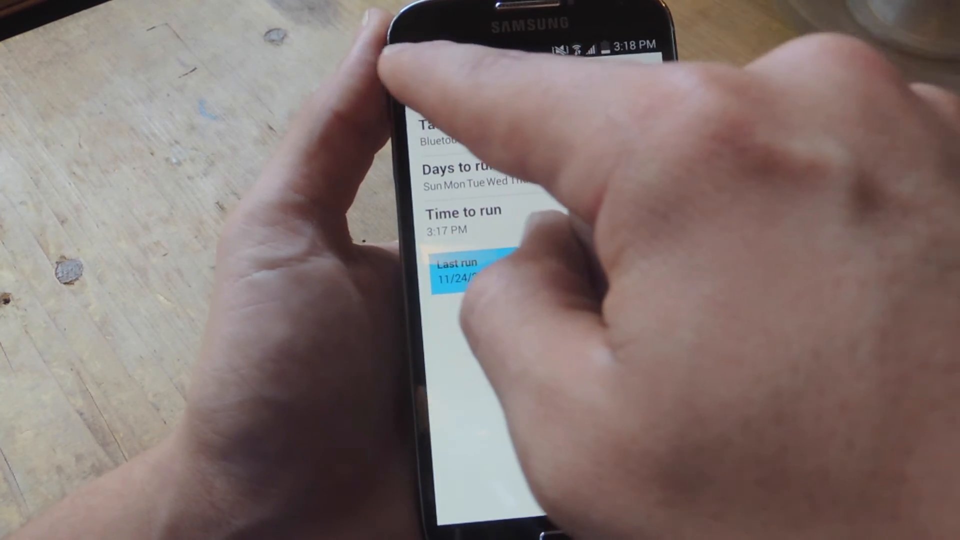